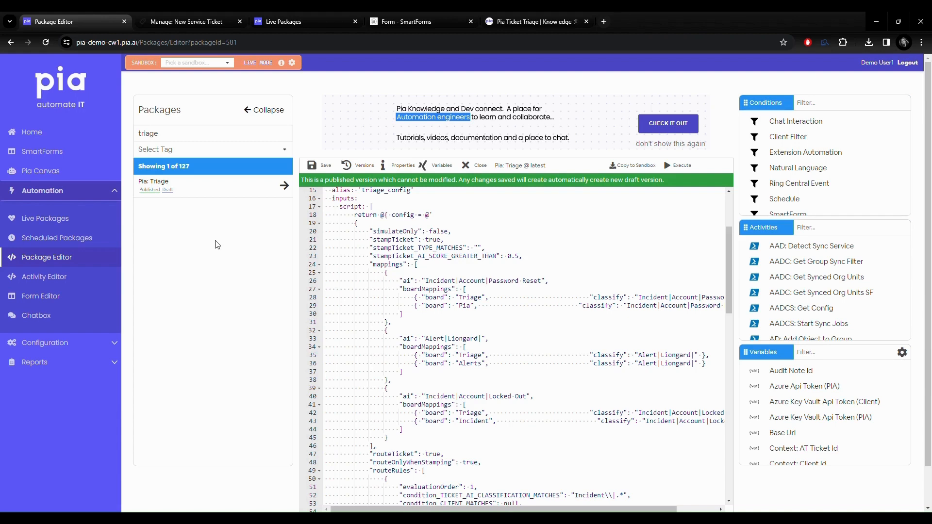
{"action": "mouse_move", "coordinate": [554, 311]}
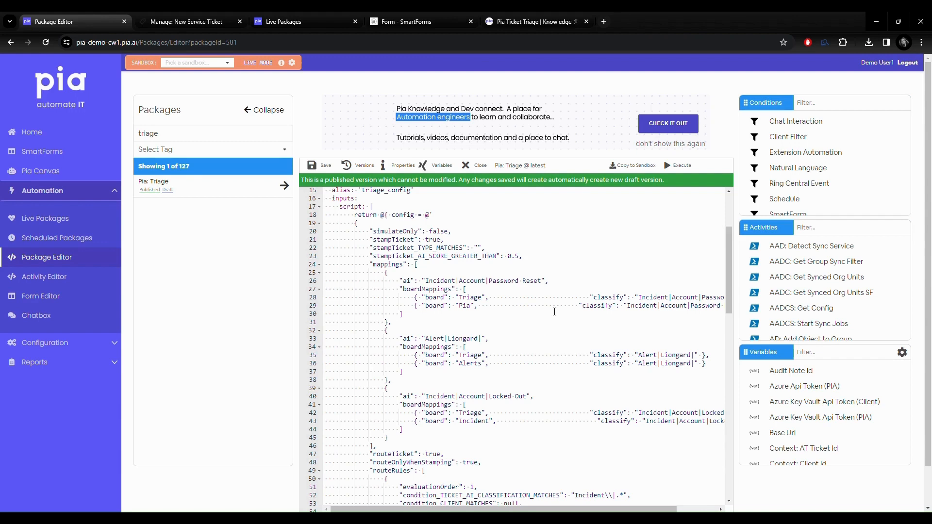
{"action": "mouse_move", "coordinate": [662, 314]}
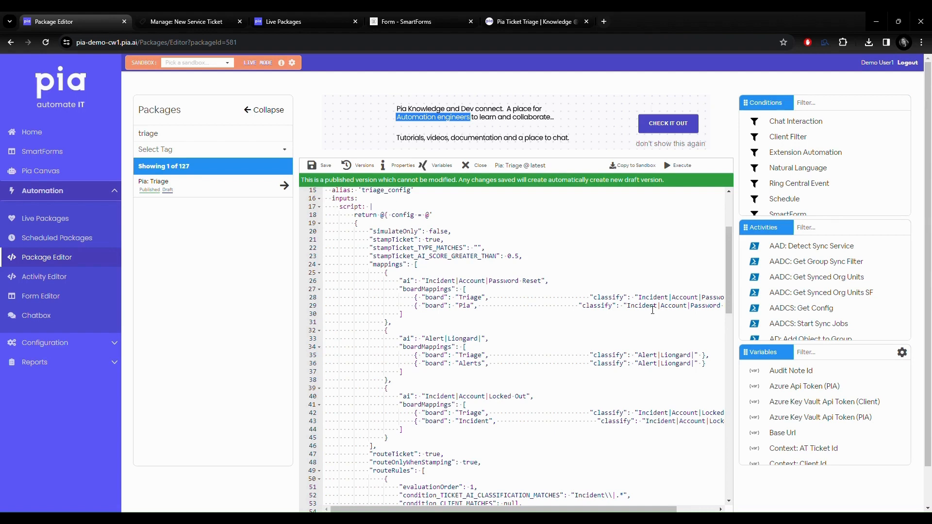
{"action": "mouse_move", "coordinate": [519, 265]}
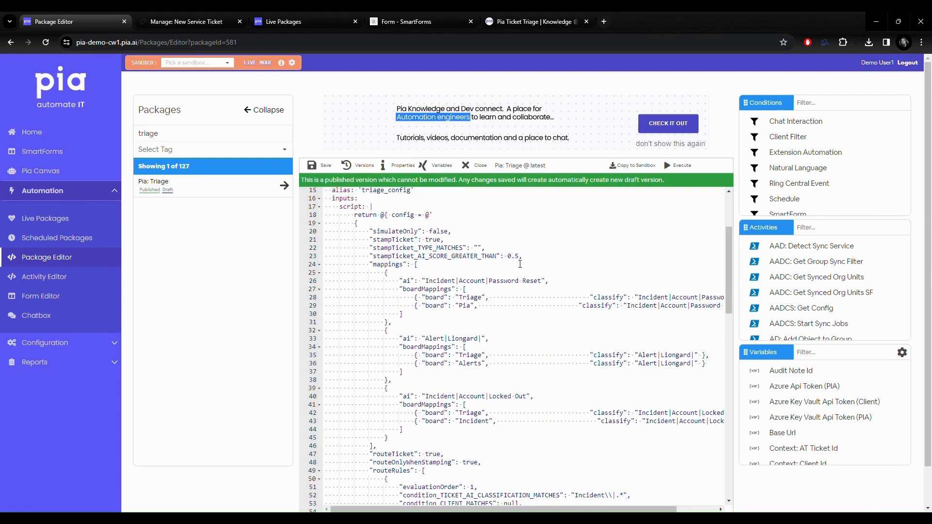
{"action": "mouse_move", "coordinate": [555, 274]}
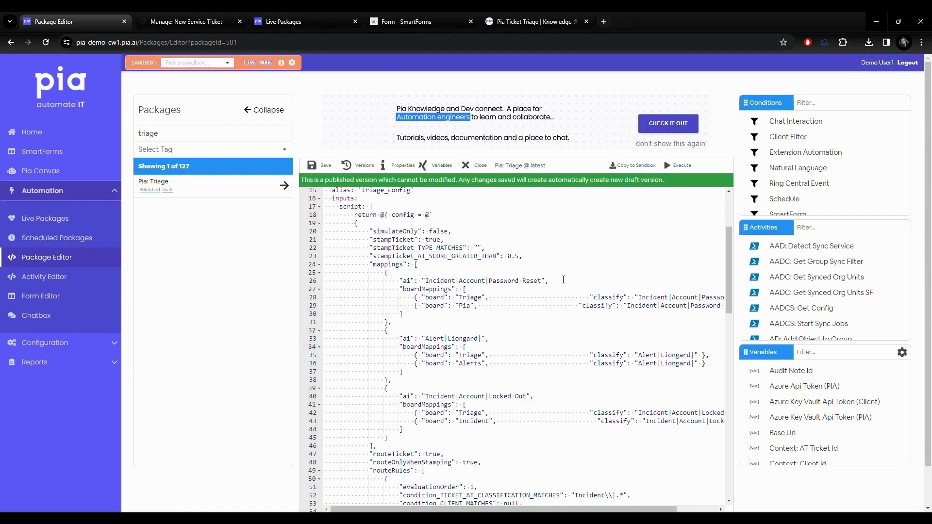
{"action": "mouse_move", "coordinate": [445, 260]}
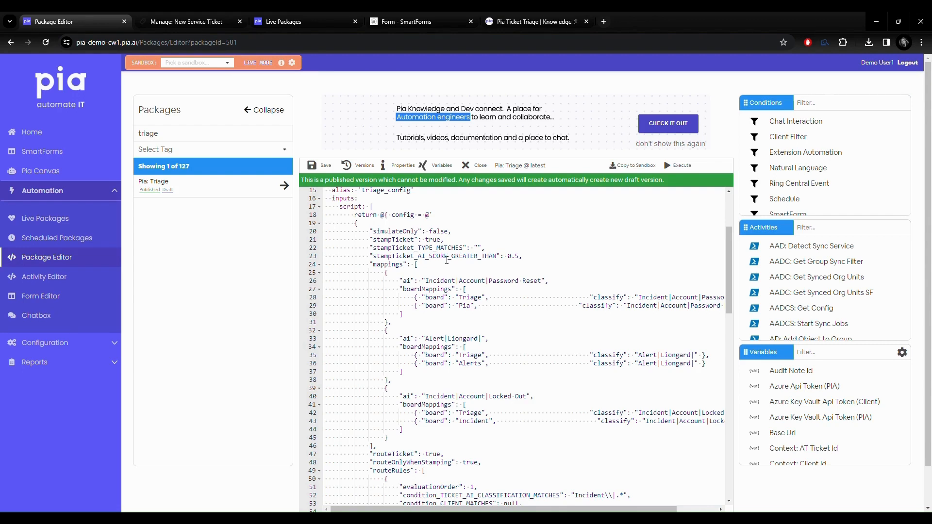
Step: Save the Password Reset ticket as Service Ticket #1359 and view Pia's live package runs
{"action": "left_click", "coordinate": [186, 22]}
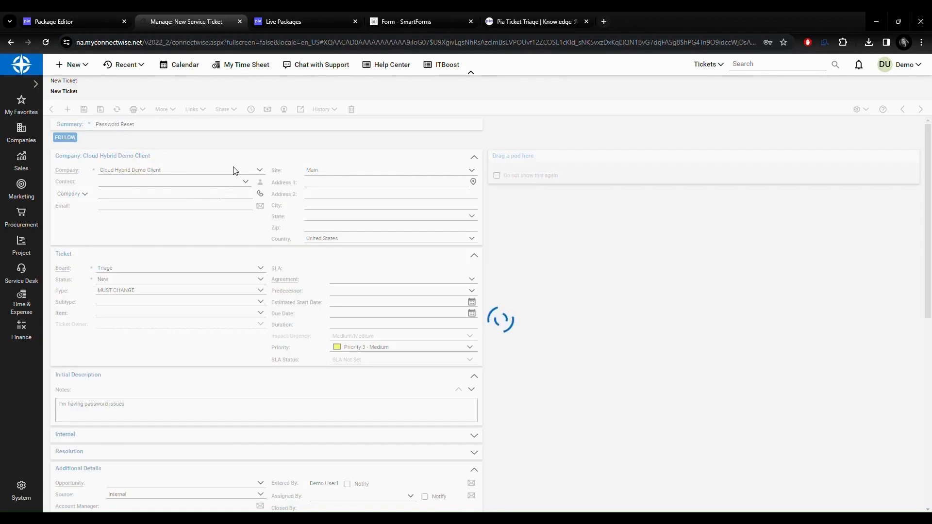
{"action": "left_click", "coordinate": [84, 110]}
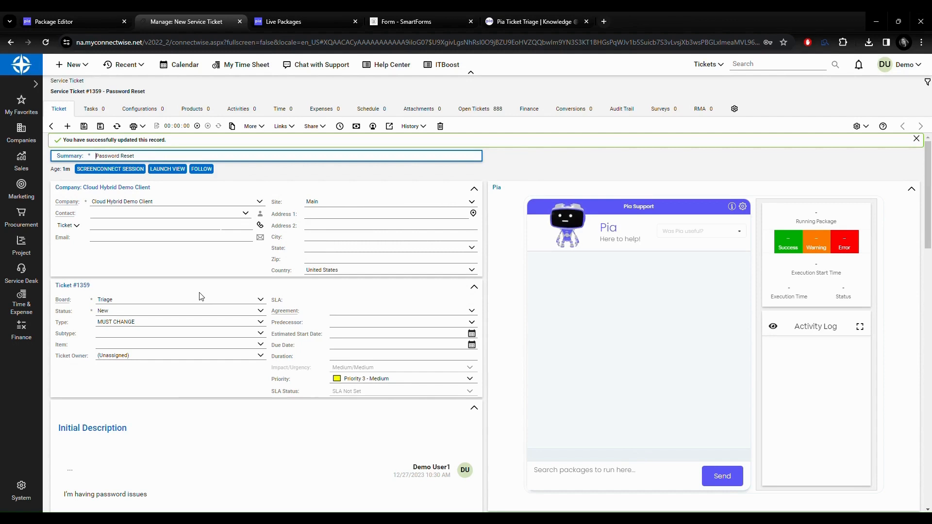
{"action": "mouse_move", "coordinate": [566, 327]}
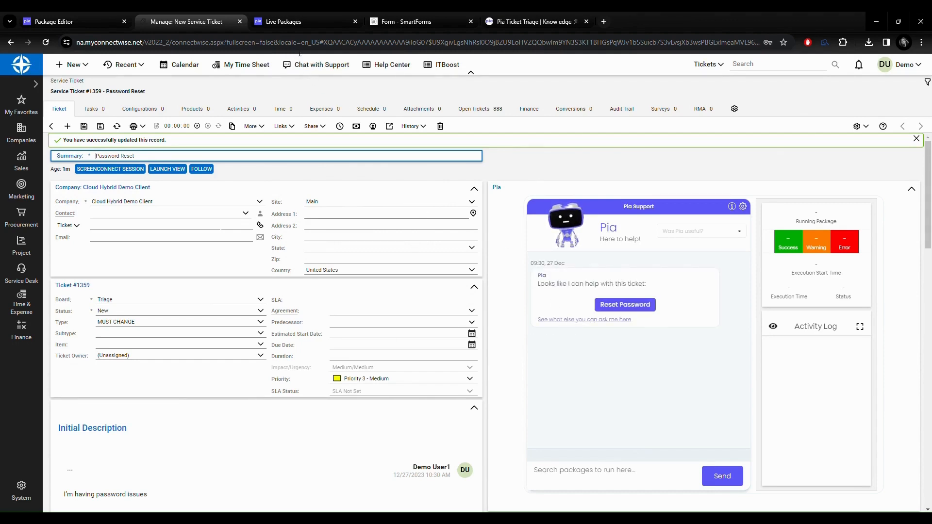
{"action": "left_click", "coordinate": [304, 21]}
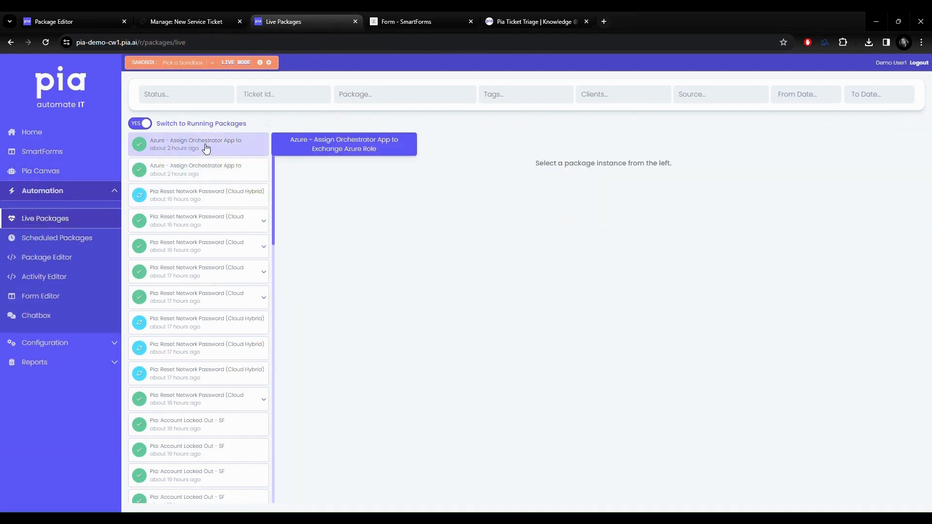
Step: Review the newest Pia: Triage run log classifying ticket 1359 as Incident|Account|Password Reset, then return to the ticket
{"action": "left_click", "coordinate": [198, 144]}
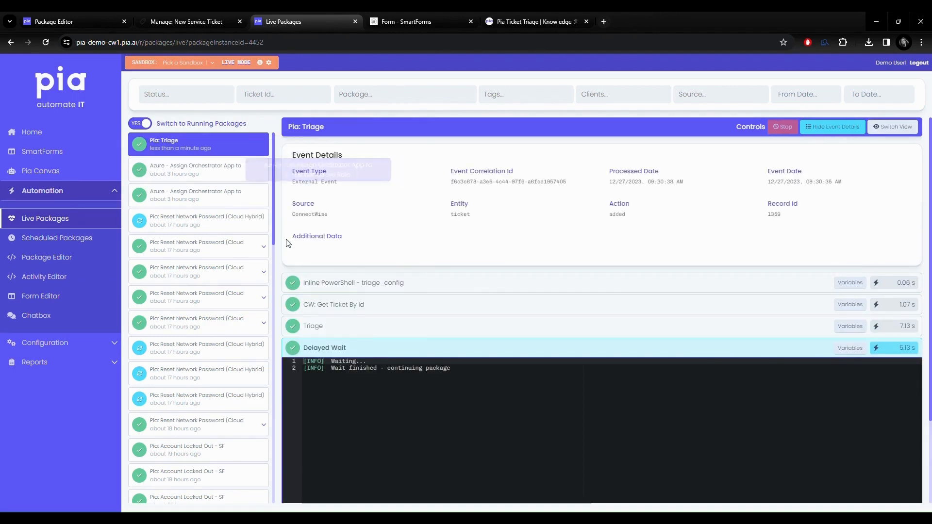
{"action": "left_click", "coordinate": [313, 326]}
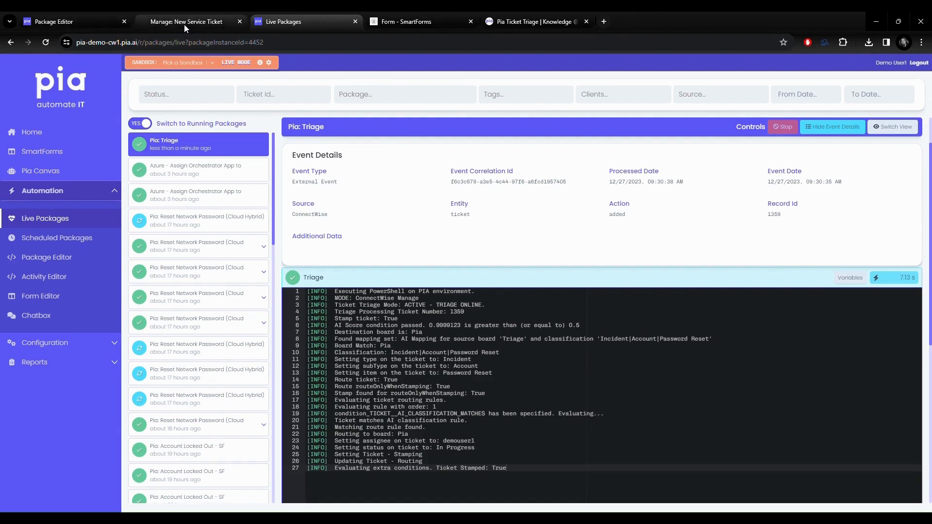
{"action": "left_click", "coordinate": [185, 21]}
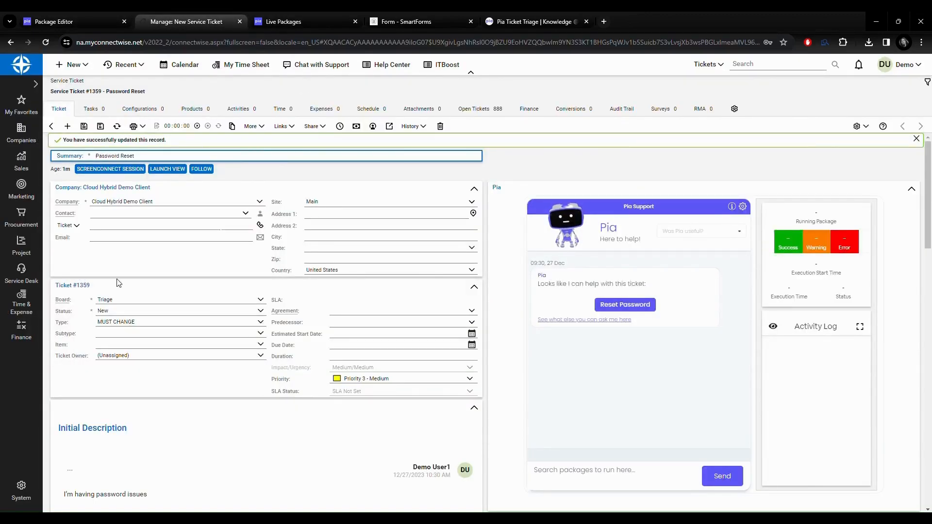
{"action": "mouse_move", "coordinate": [126, 122]}
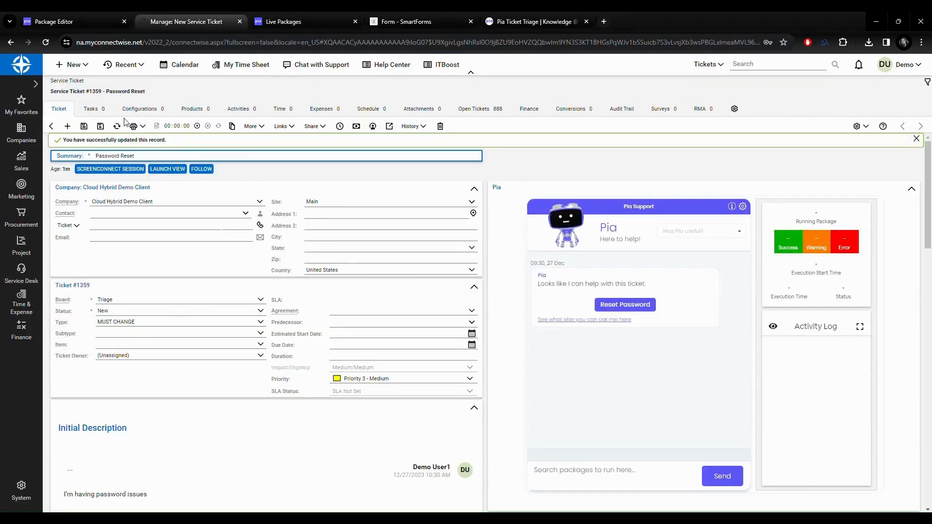